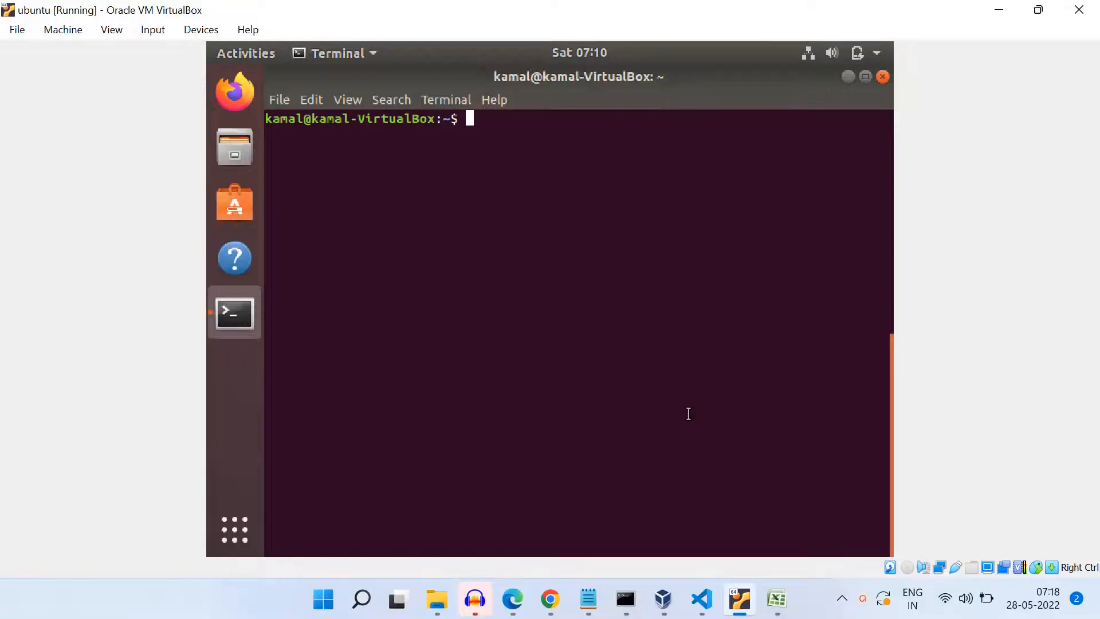
mouse_move(680, 318)
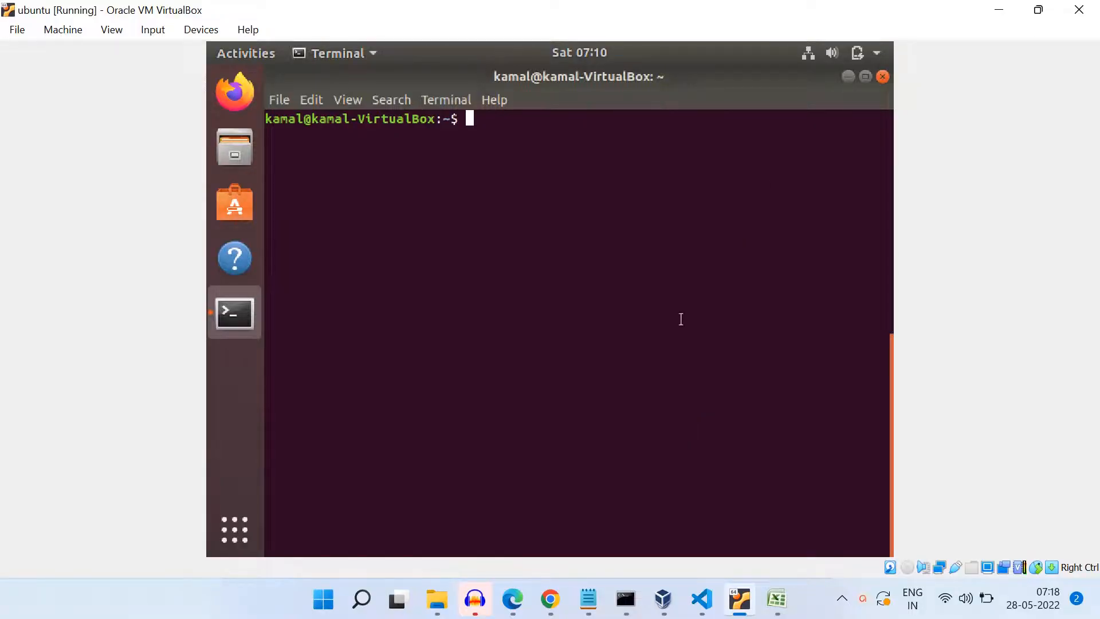
mouse_move(780, 165)
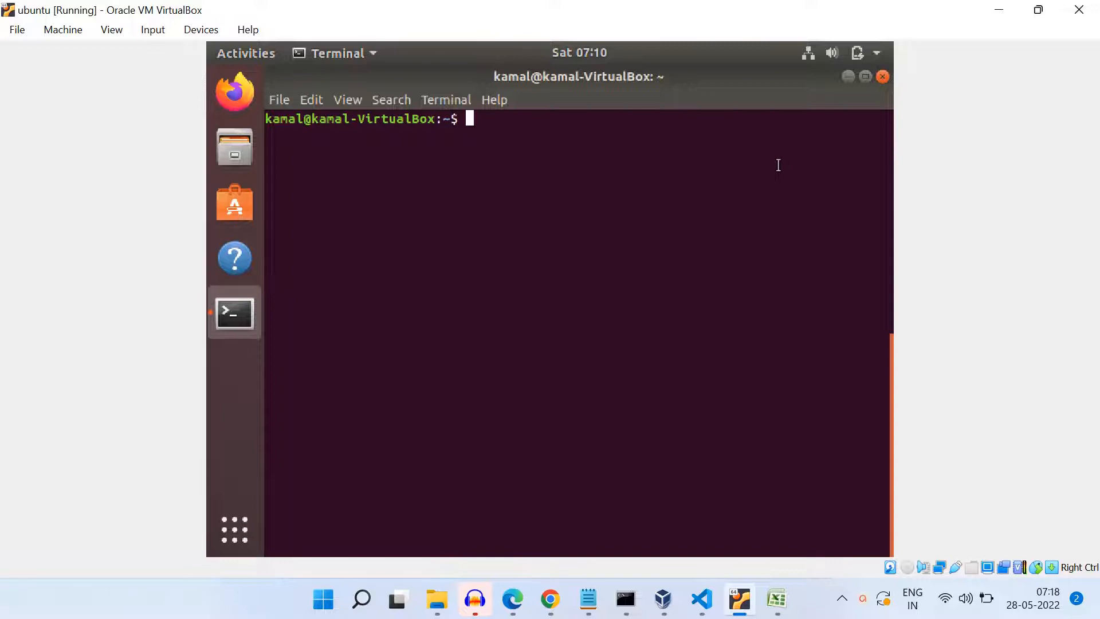
mouse_move(724, 165)
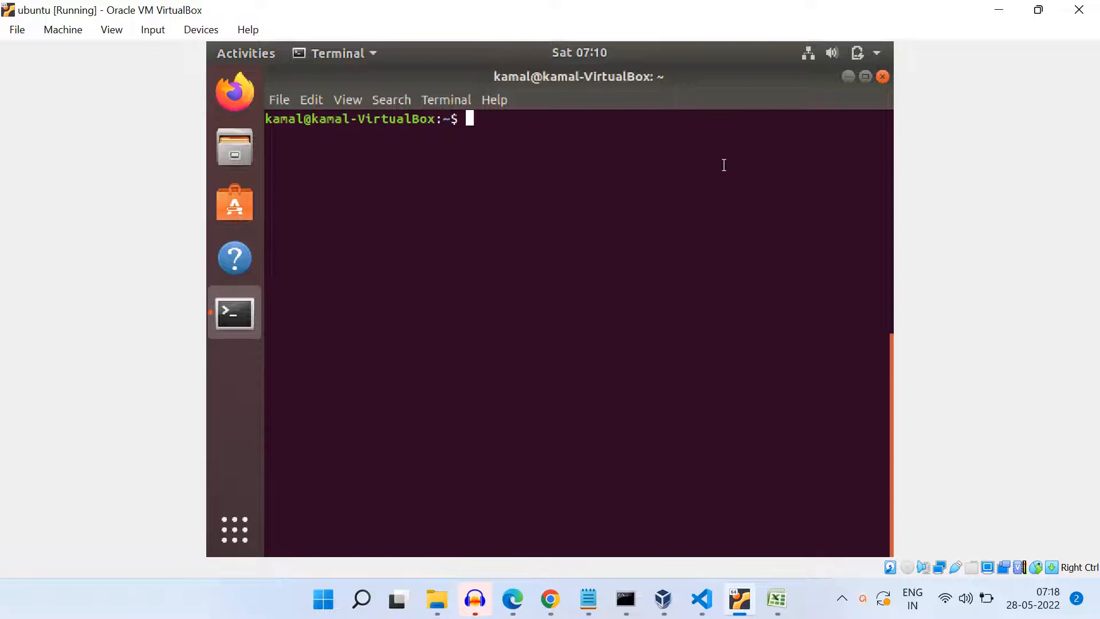
Step: Refresh the Ubuntu VM's package lists with sudo apt-get update
text(sudo apt-)
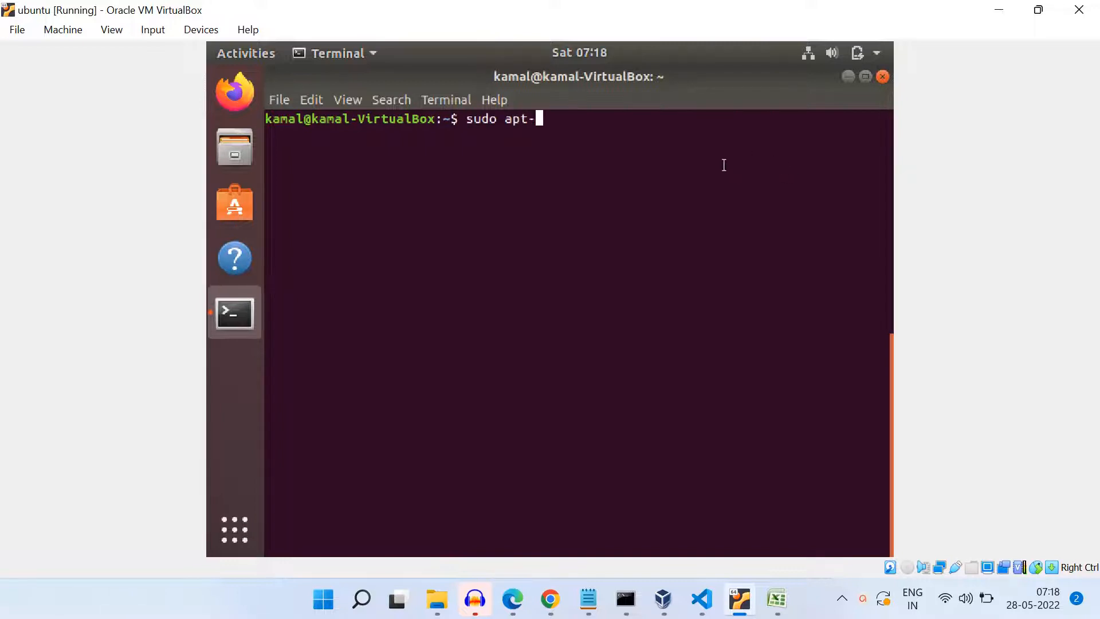
text(get upda)
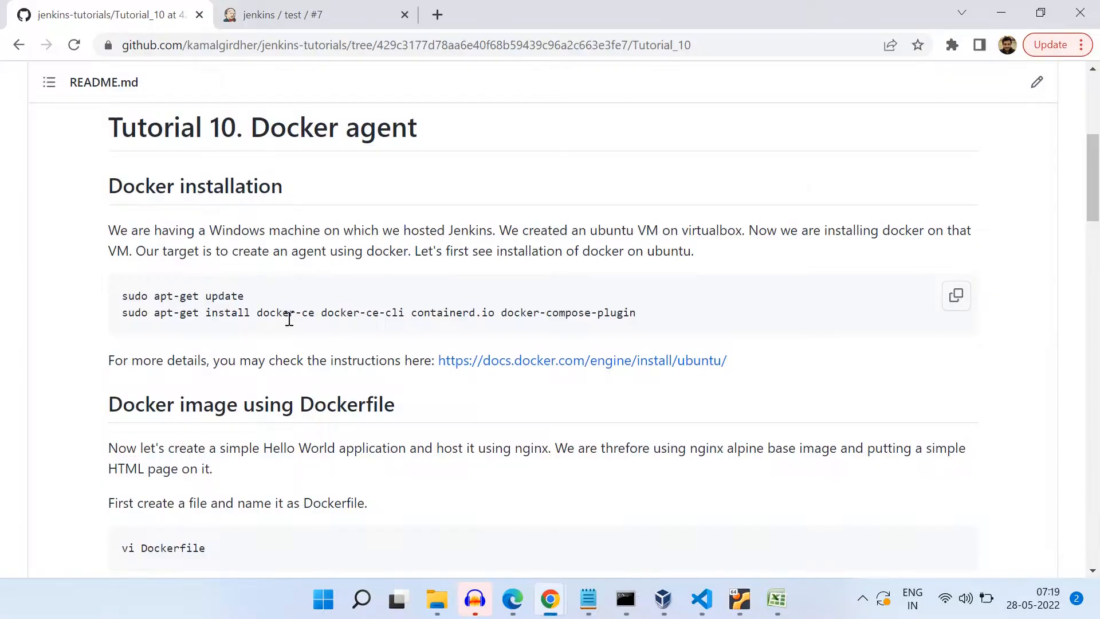
Step: Select the tutorial's sudo apt-get install docker-ce command line for copying
drag(123, 312, 204, 311)
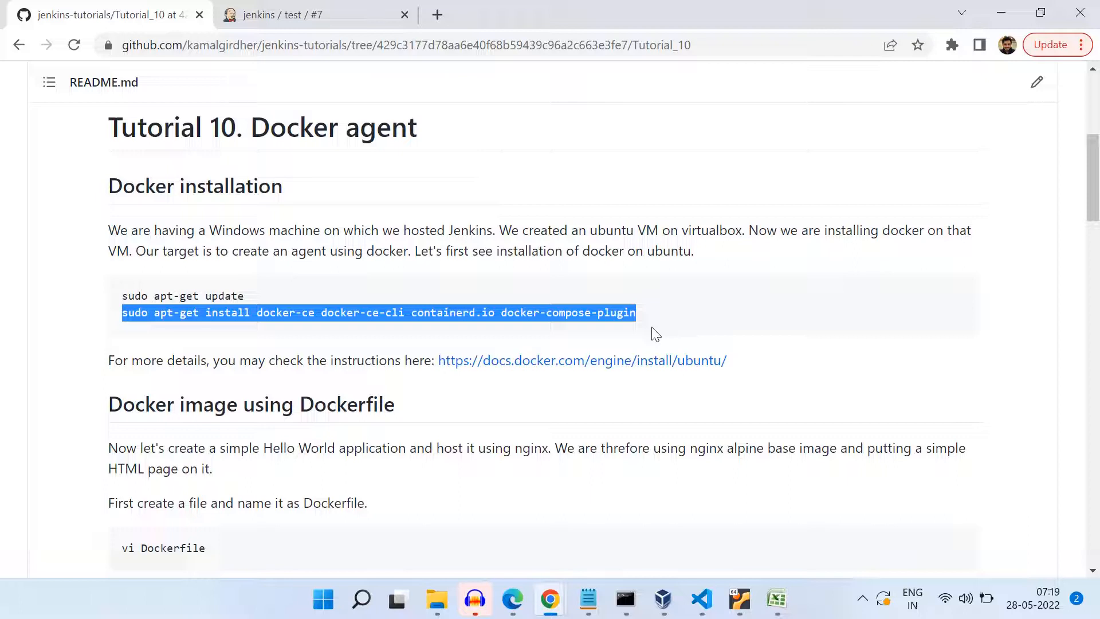
mouse_move(594, 343)
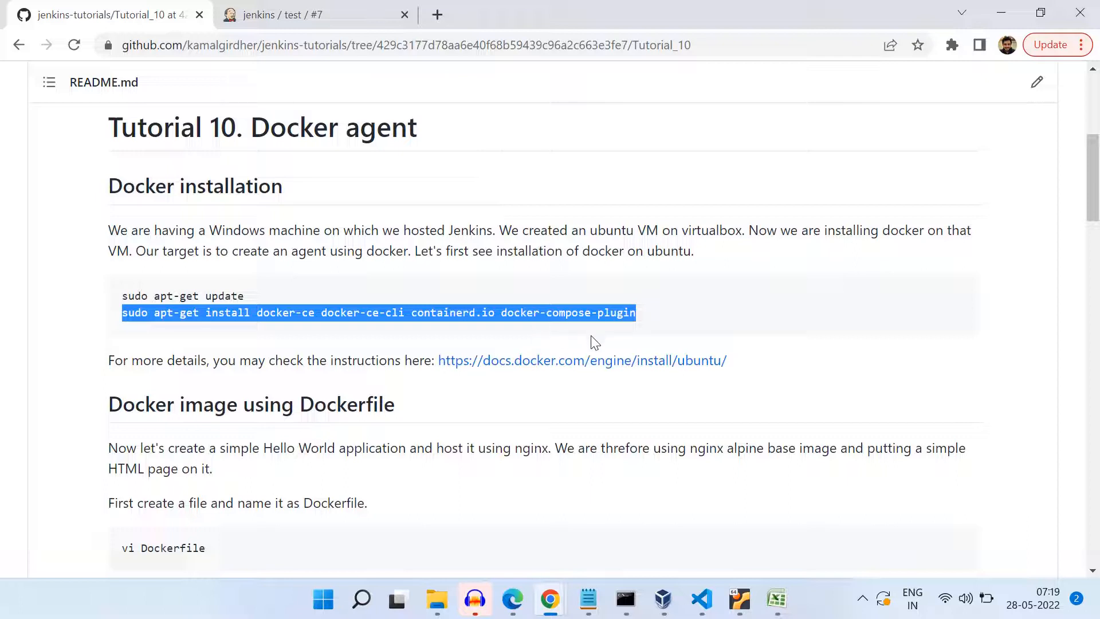
mouse_move(573, 367)
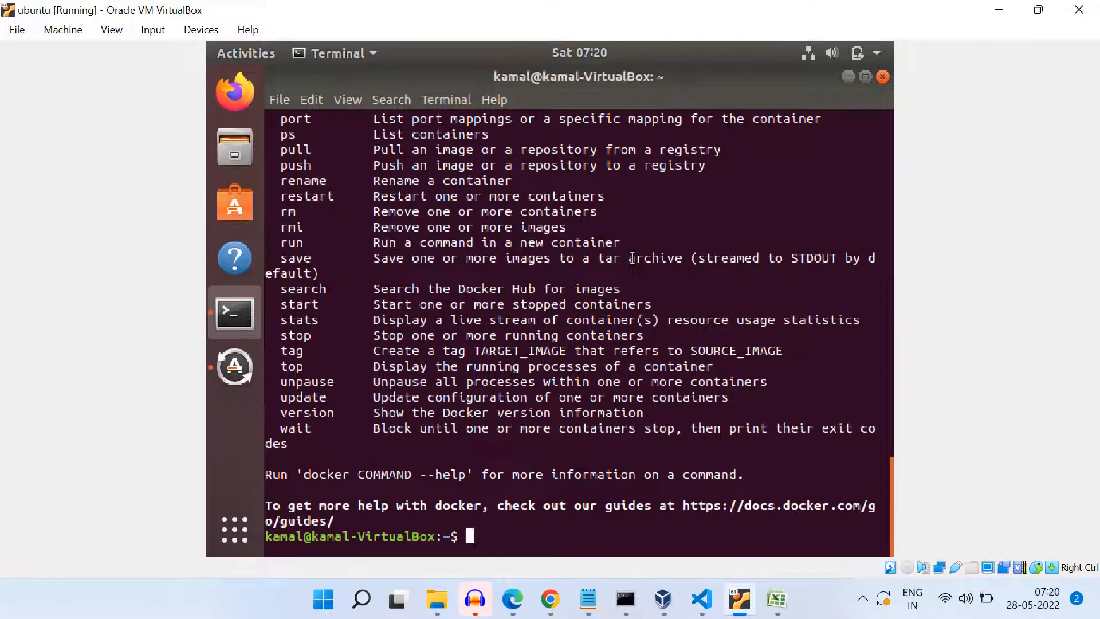
Step: Clear the Docker help output from the Ubuntu terminal
text(clear)
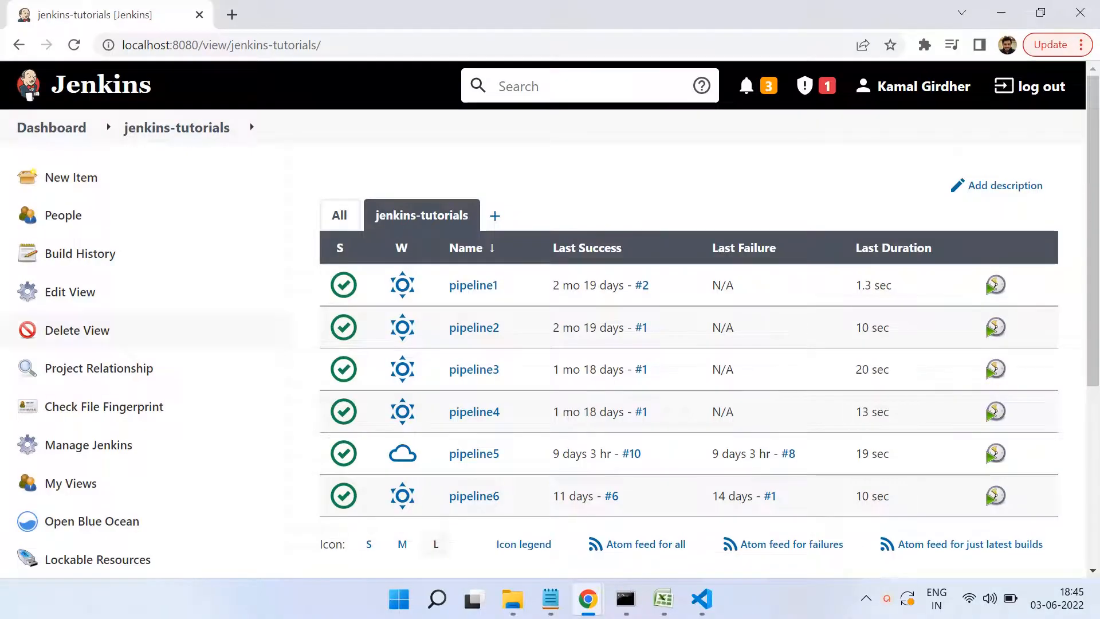
Step: Search the available Jenkins plugins for 'docker'
click(88, 444)
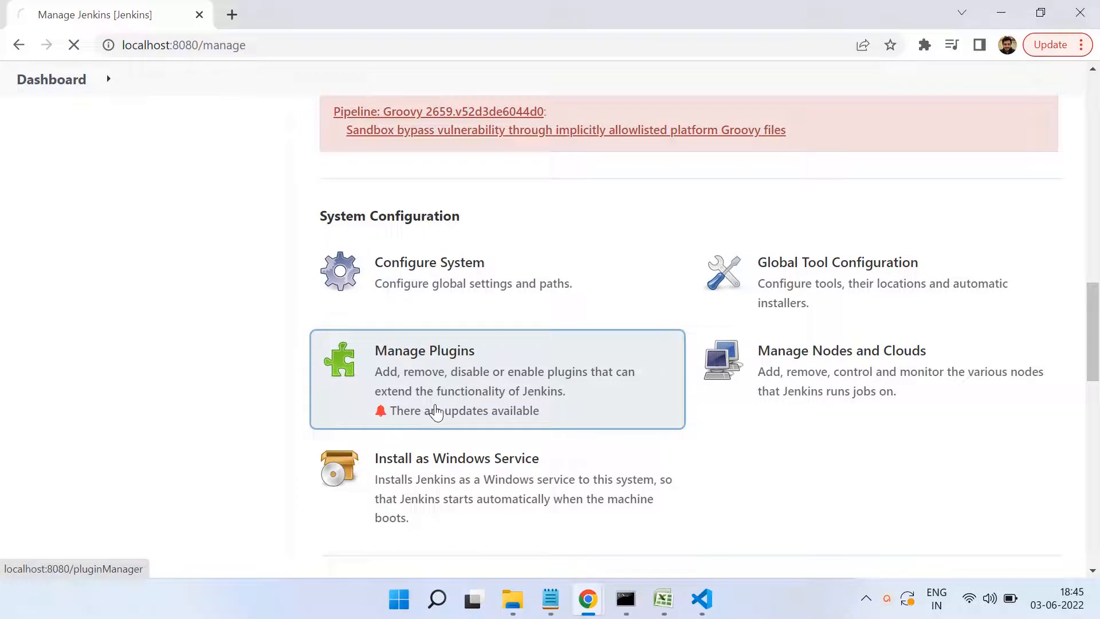
click(424, 351)
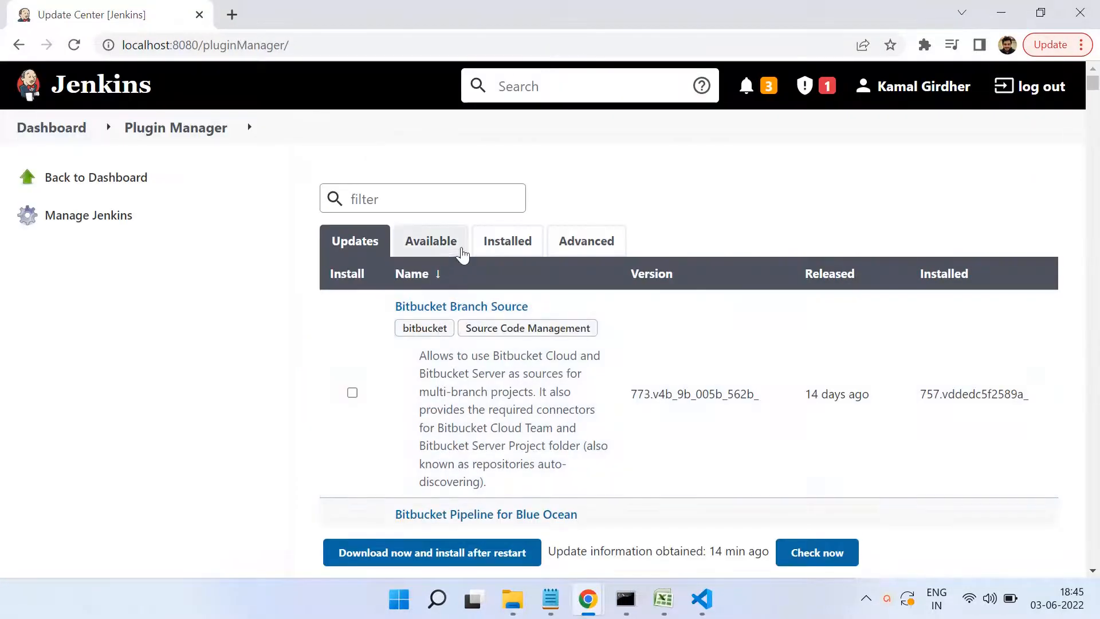
click(431, 241)
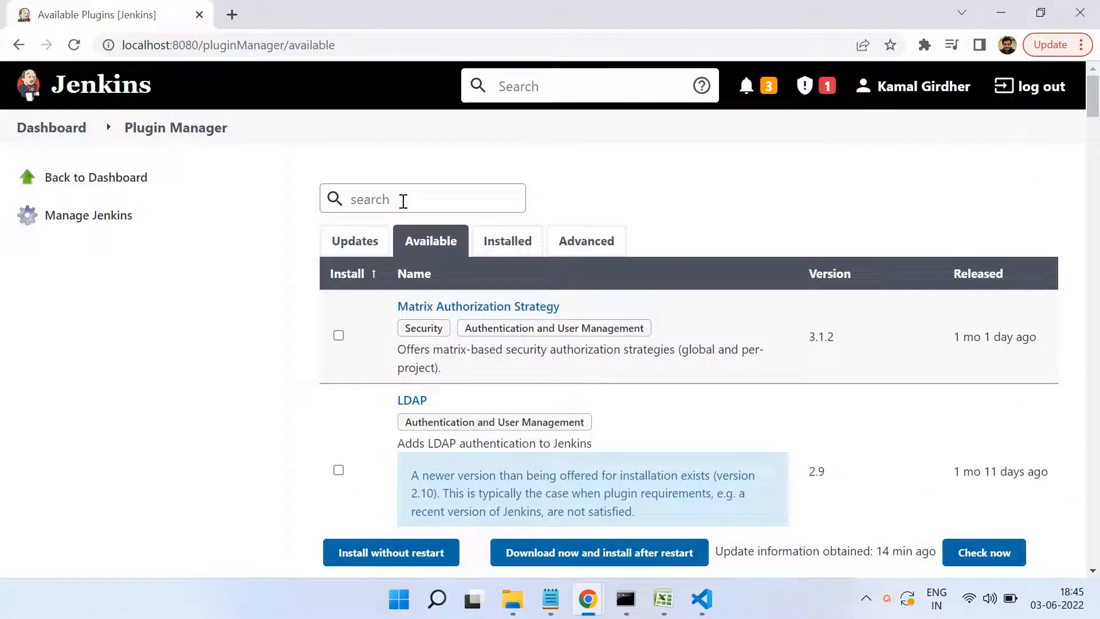
text(docker pipe)
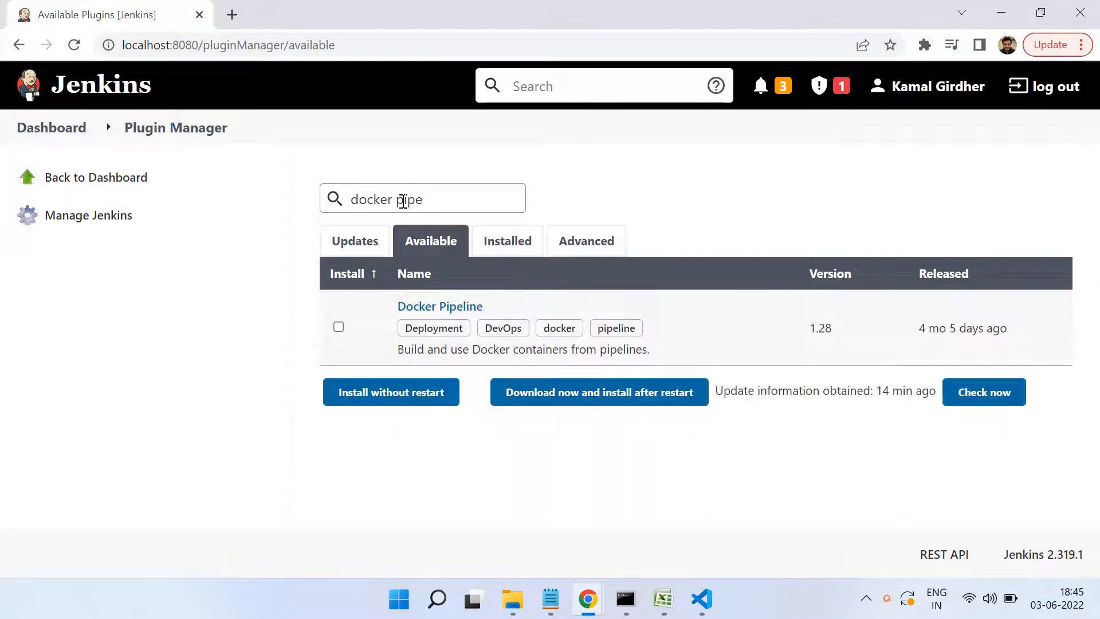
Step: Install the Docker Pipeline plugin and return to the Jenkins dashboard
click(338, 327)
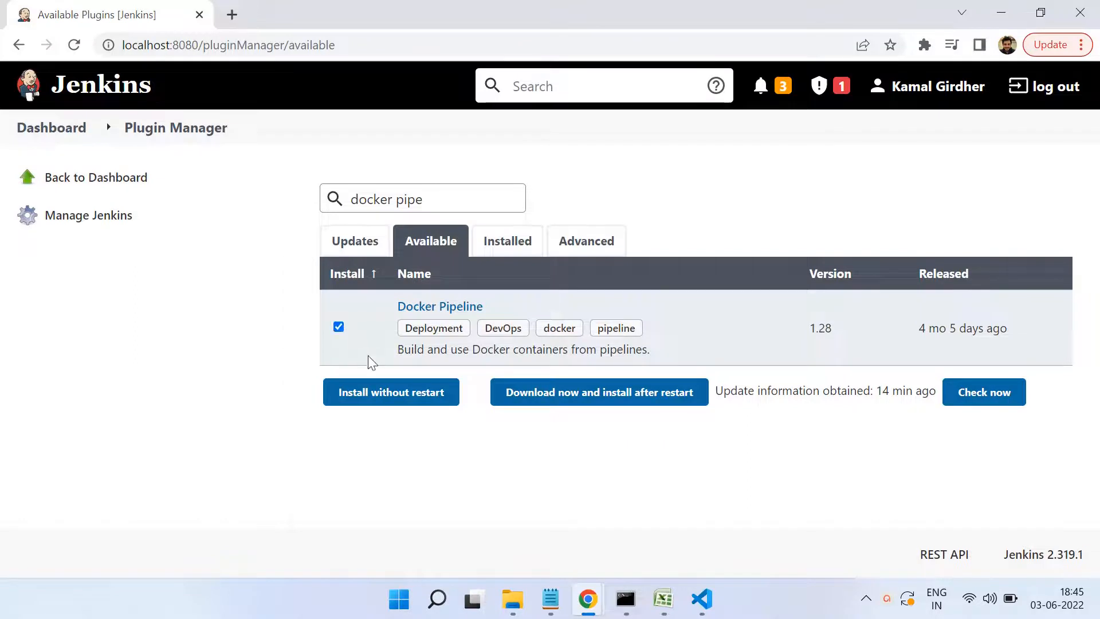
mouse_move(530, 398)
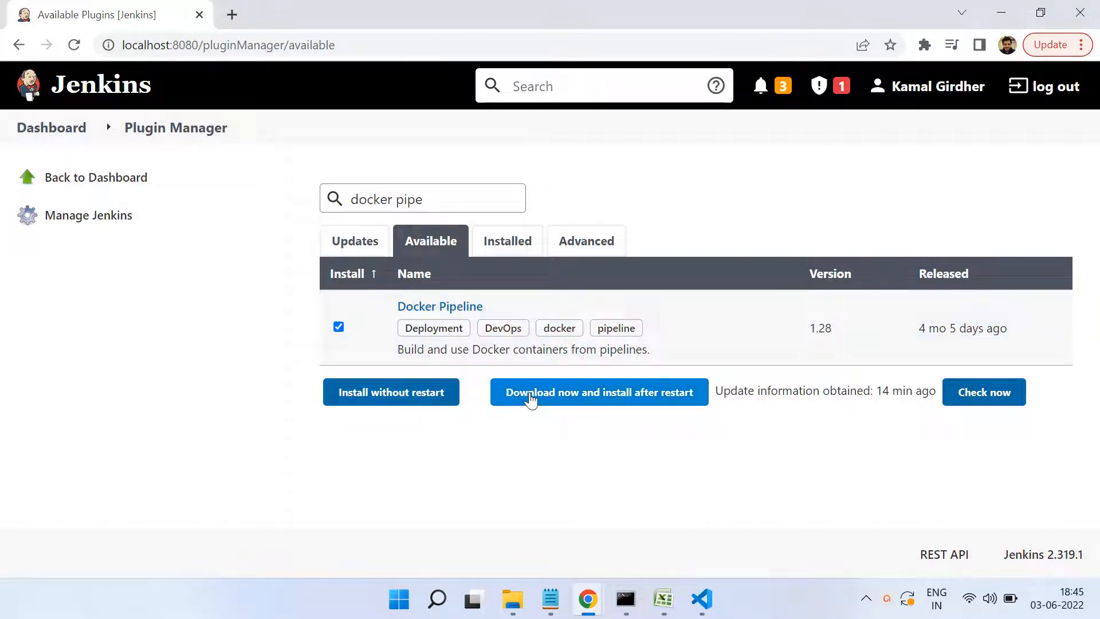
click(598, 392)
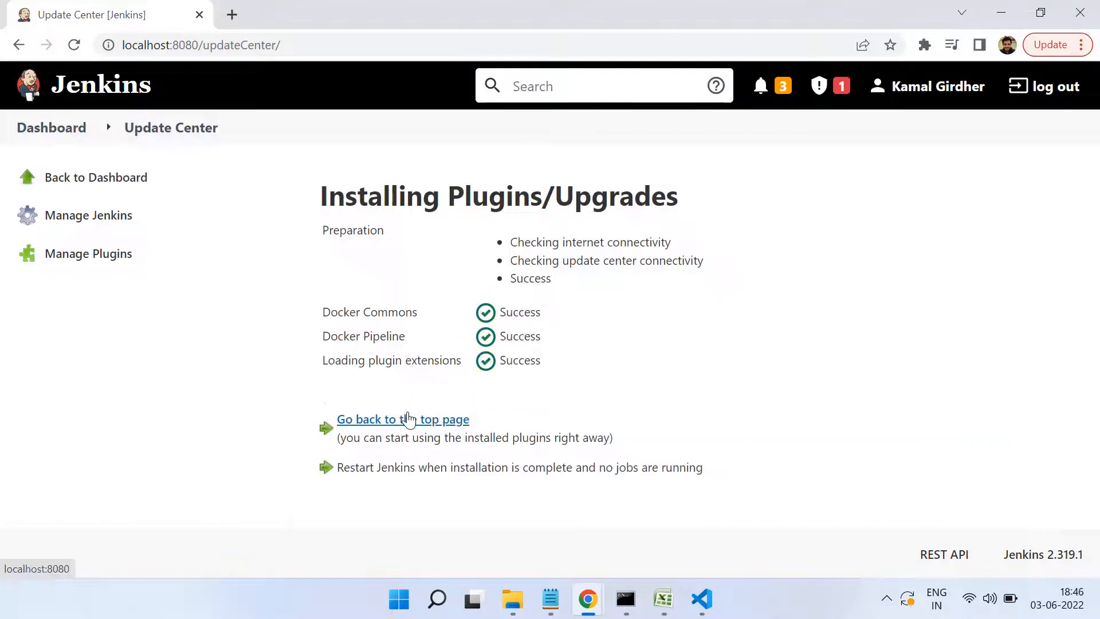
click(403, 419)
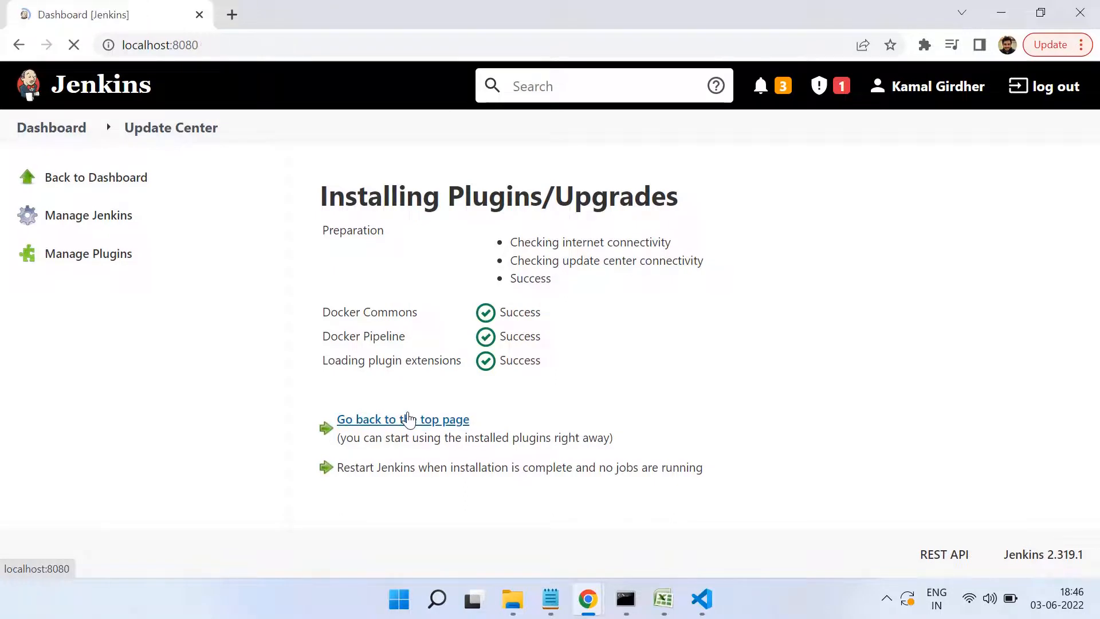